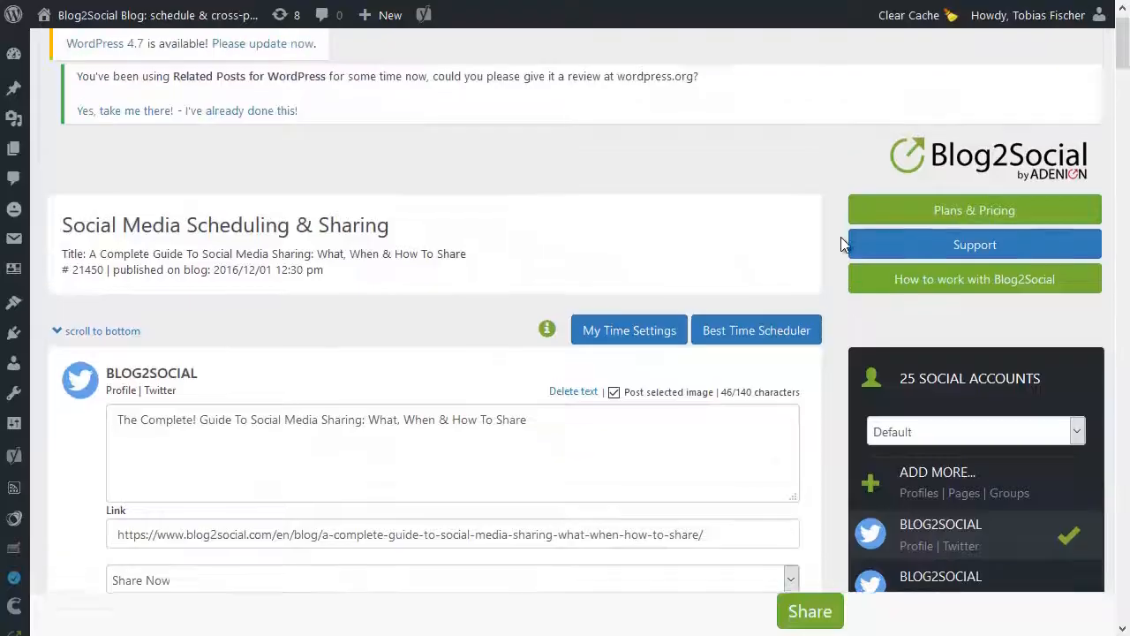
scroll(down, 3)
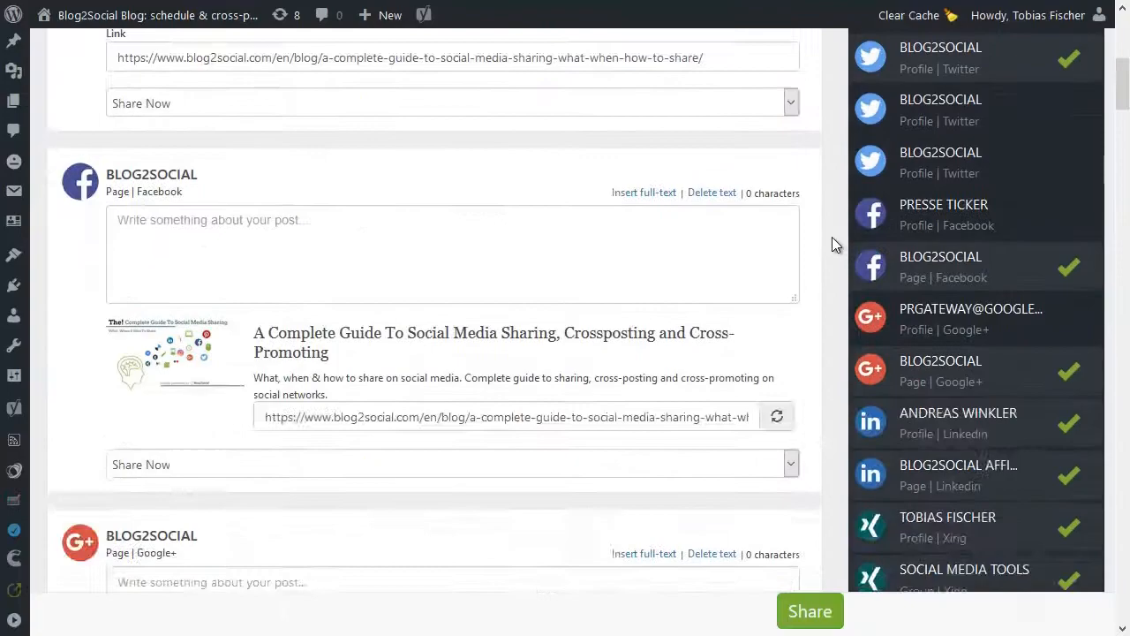
scroll(down, 3)
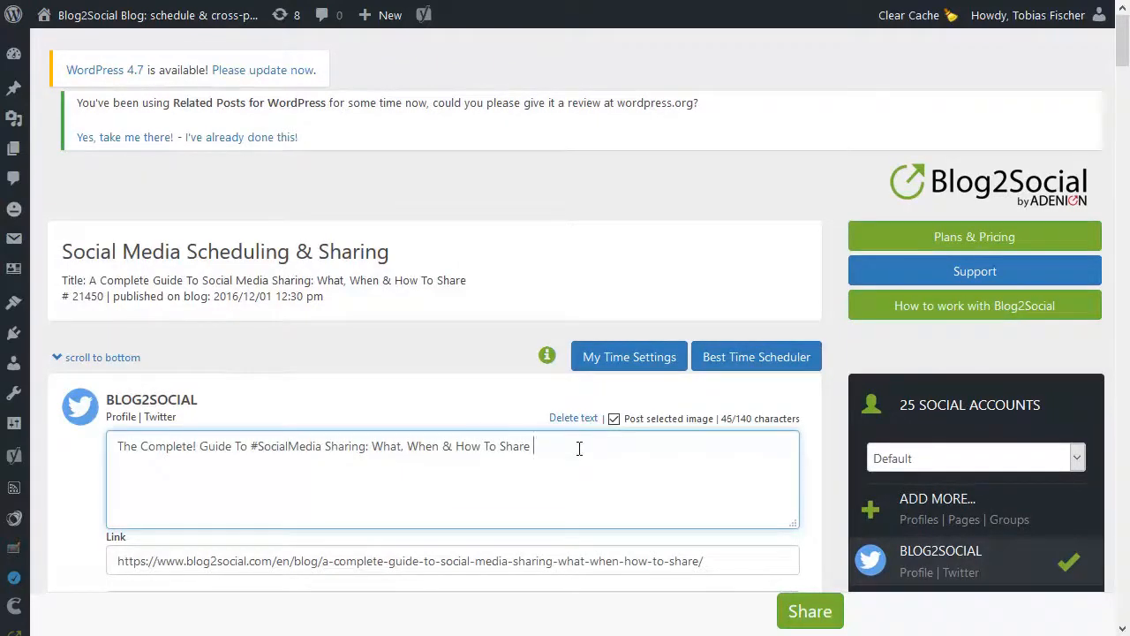
text(@blog2social)
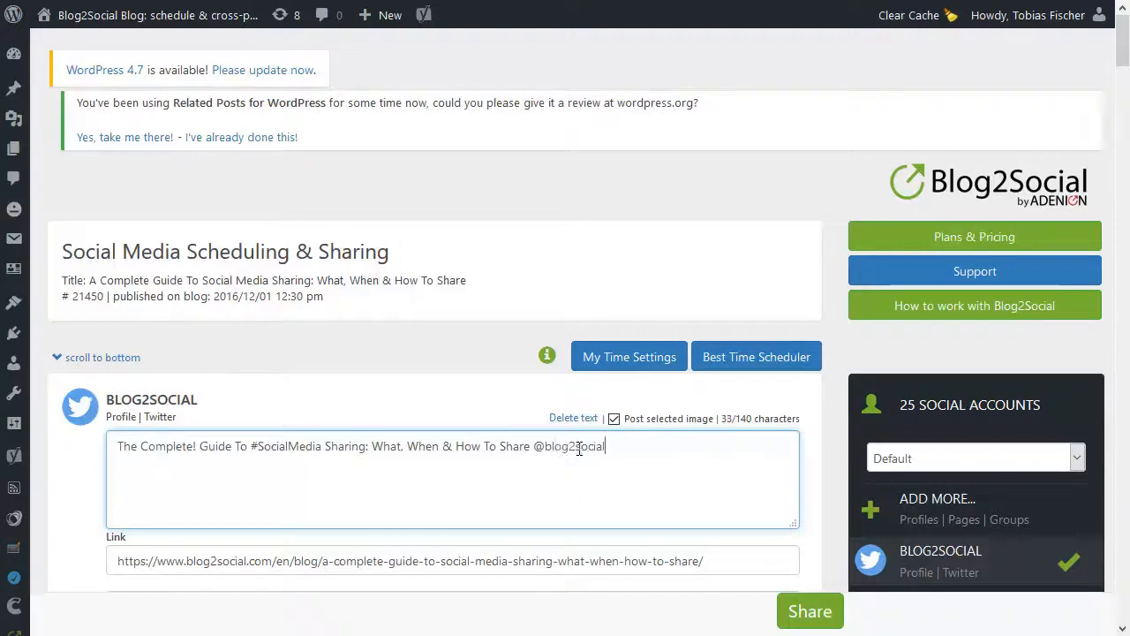
click(432, 405)
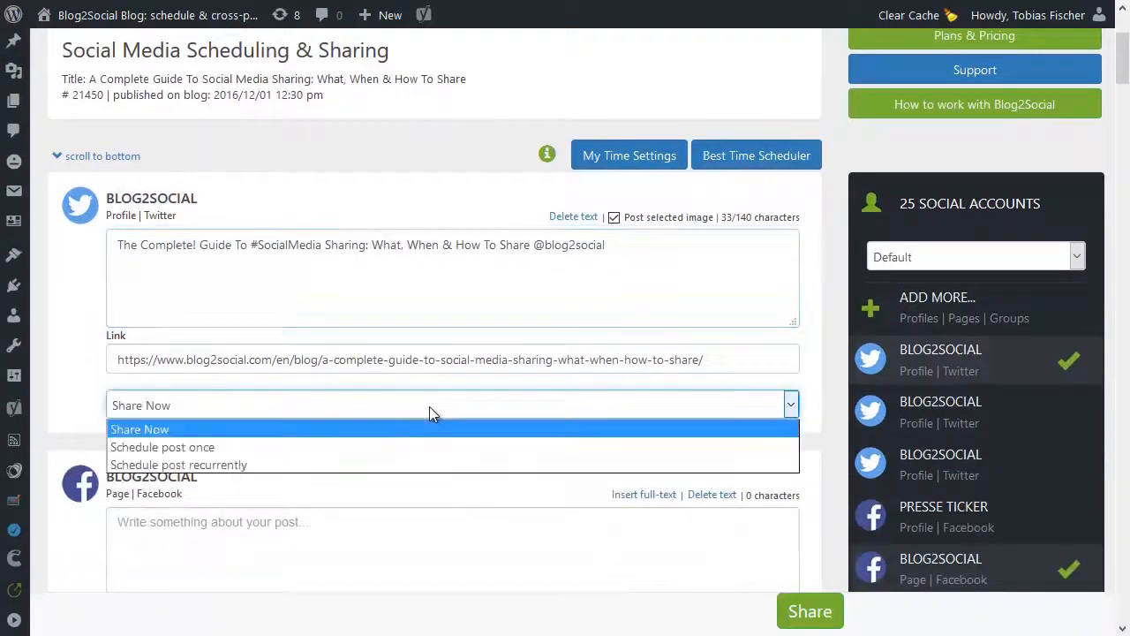
mouse_move(308, 464)
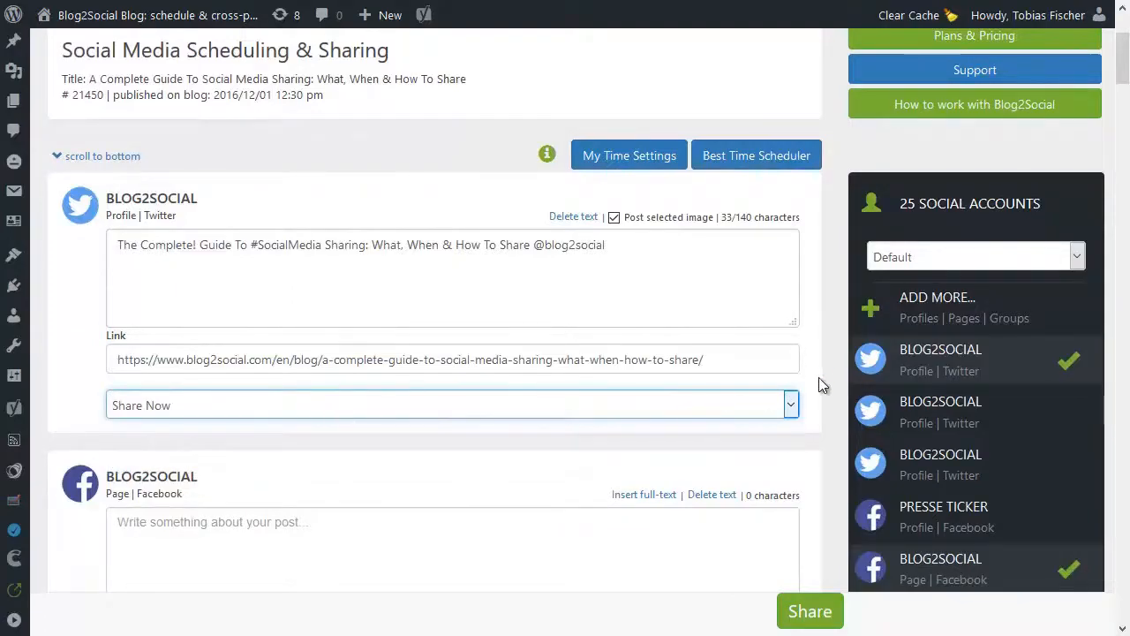
scroll(down, 3)
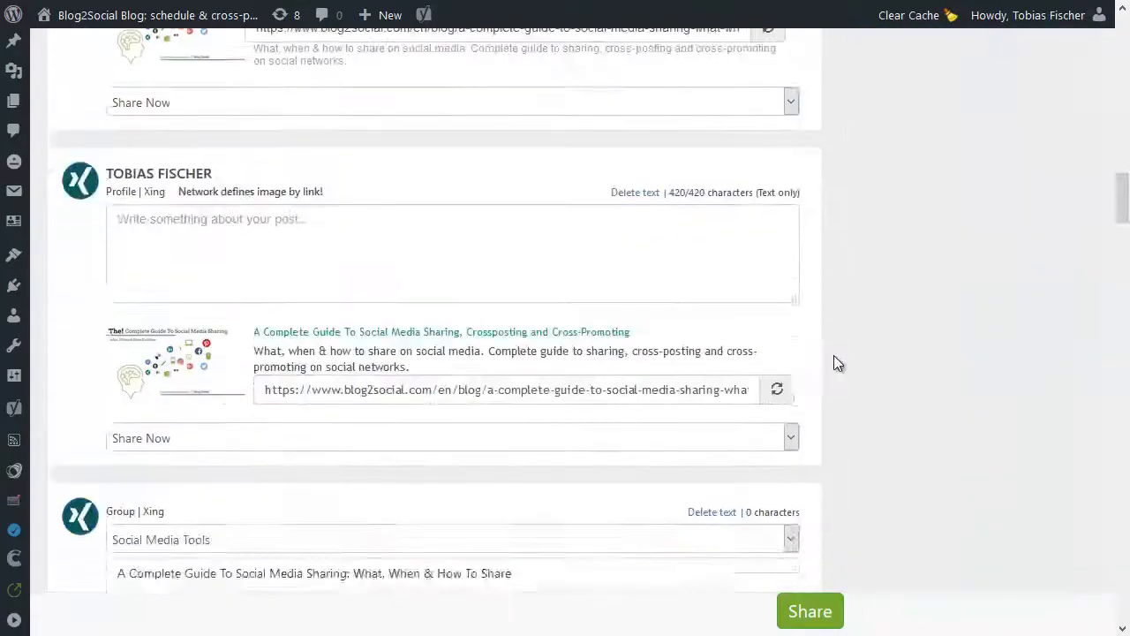
scroll(down, 3)
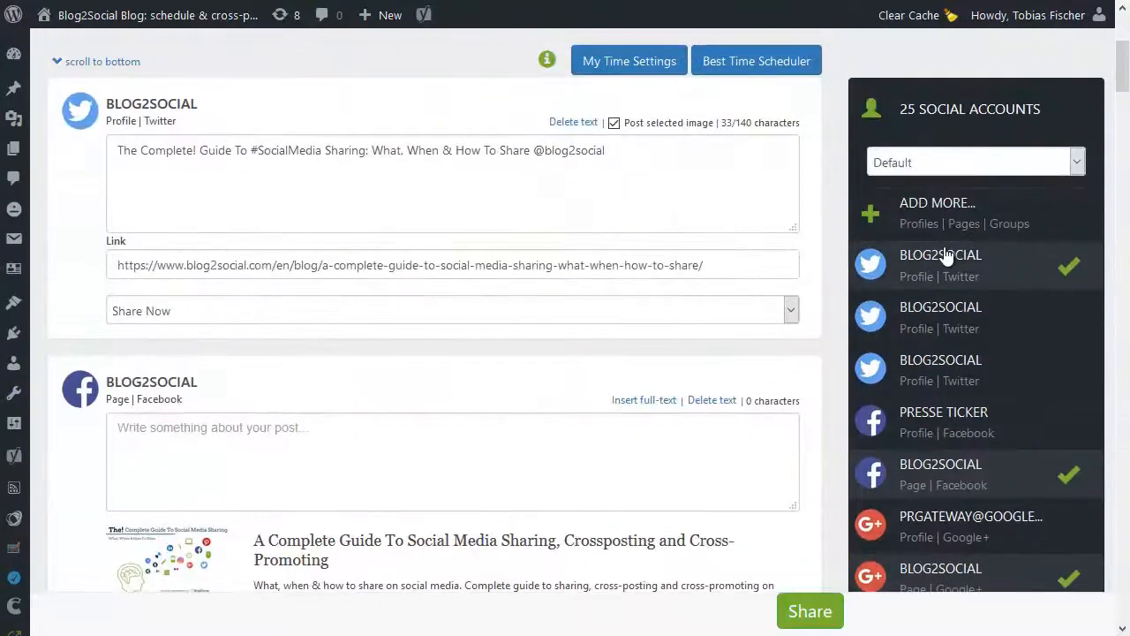
Scroll the Blog2Social sharing page to find the other two Twitter profiles.
scroll(down, 3)
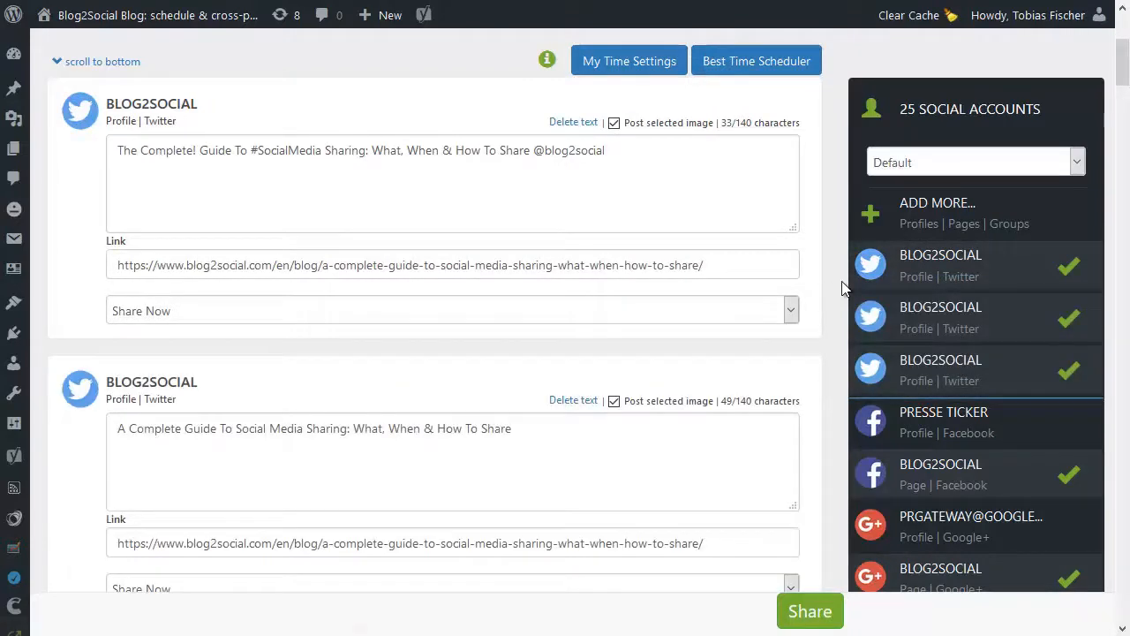
mouse_move(808, 225)
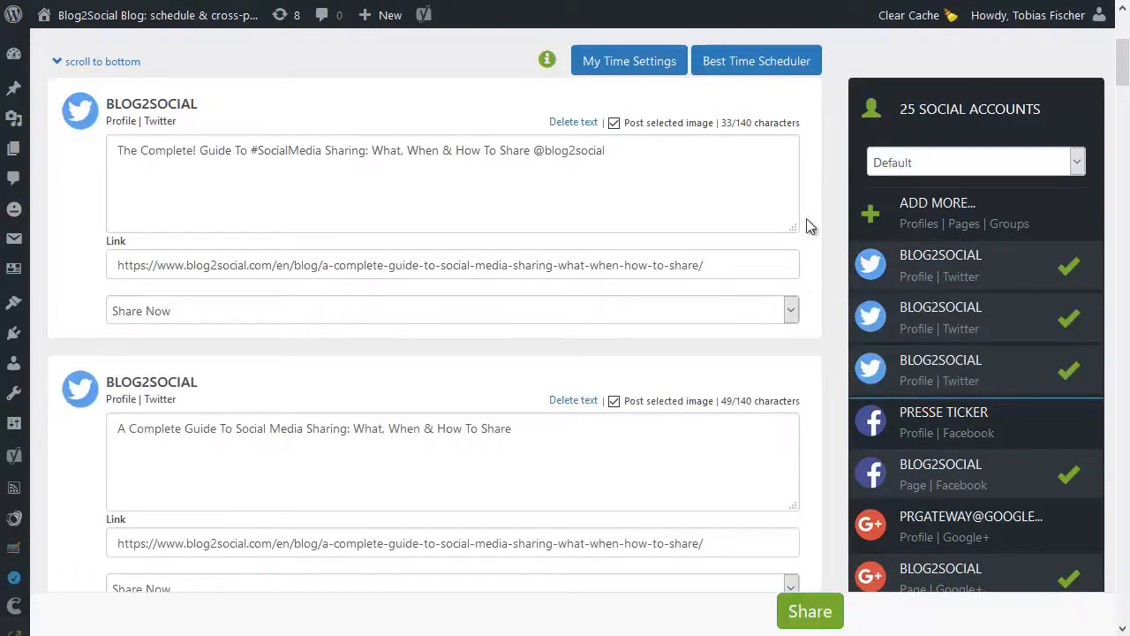
mouse_move(865, 257)
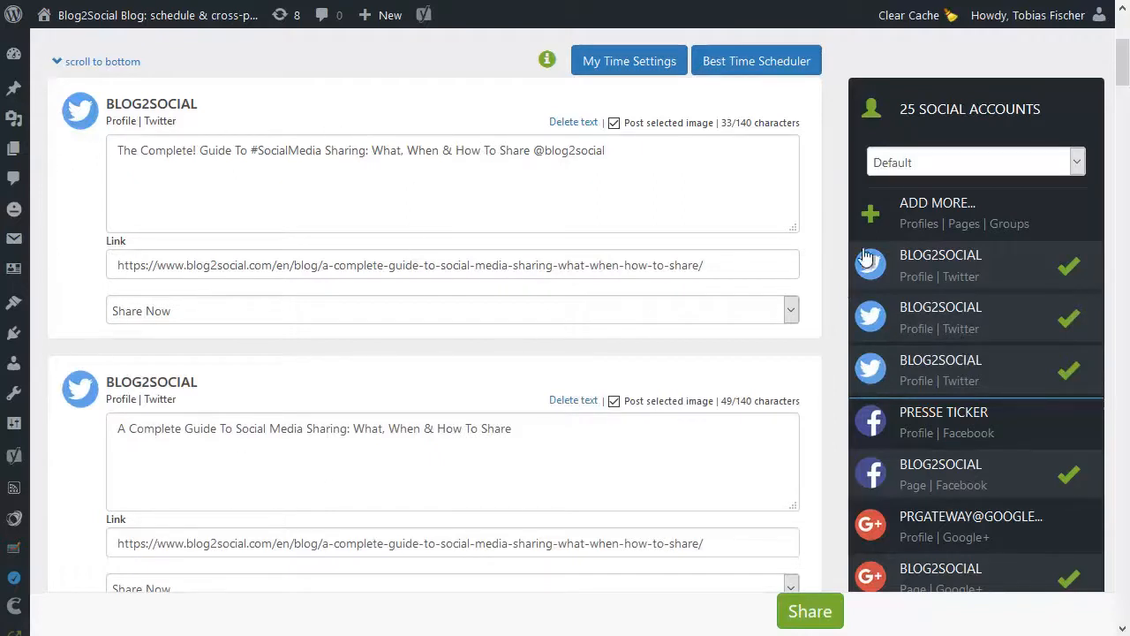